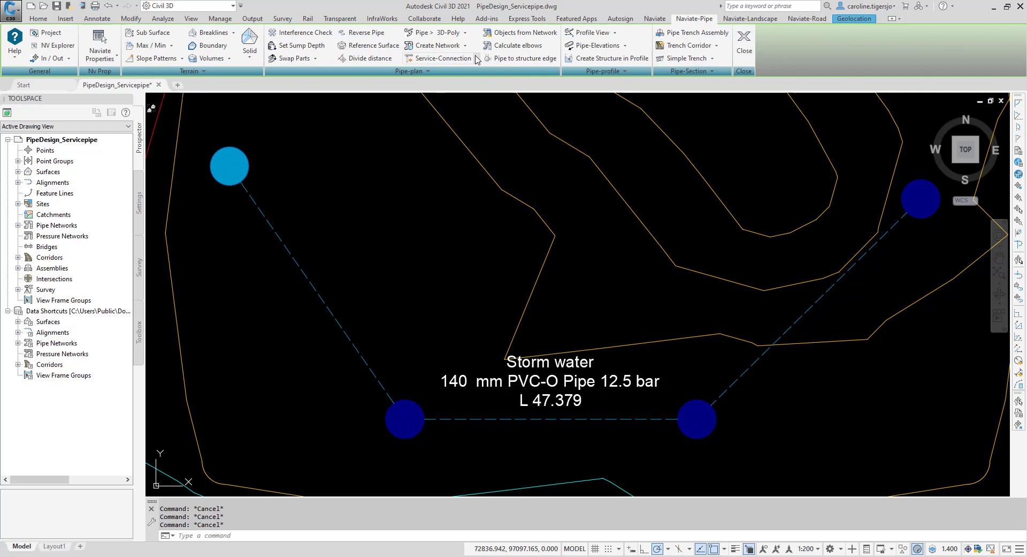
Start a service connection with a 60° reference line snapped to its intersection with the storm pipe
{"action": "left_click", "coordinate": [444, 59]}
{"action": "type", "text": "R"}
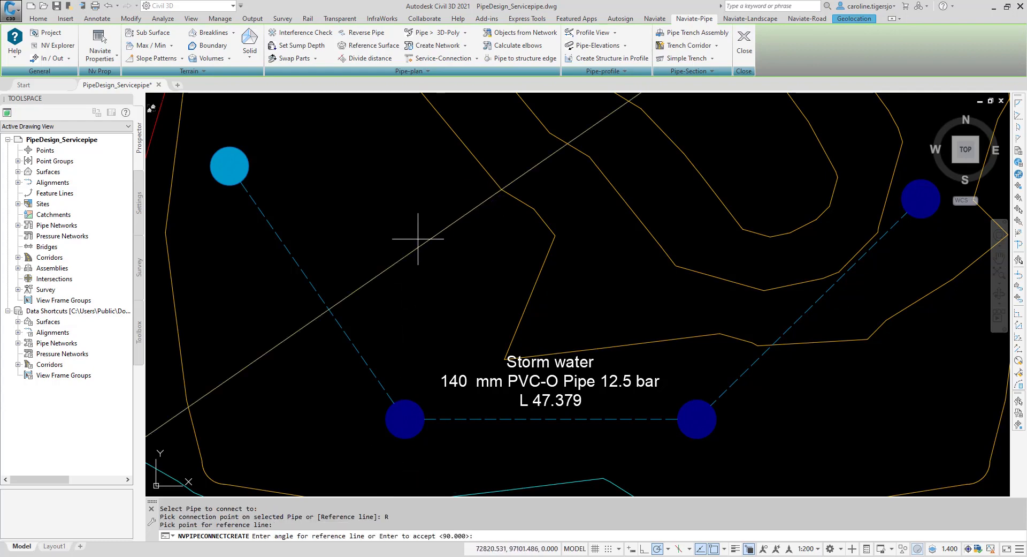
{"action": "type", "text": "60"}
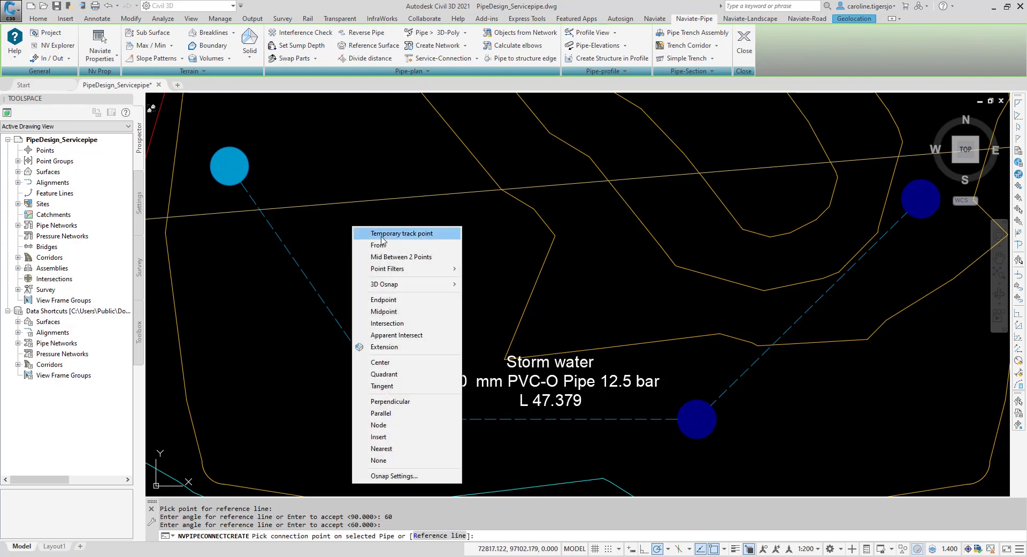
{"action": "mouse_move", "coordinate": [388, 323]}
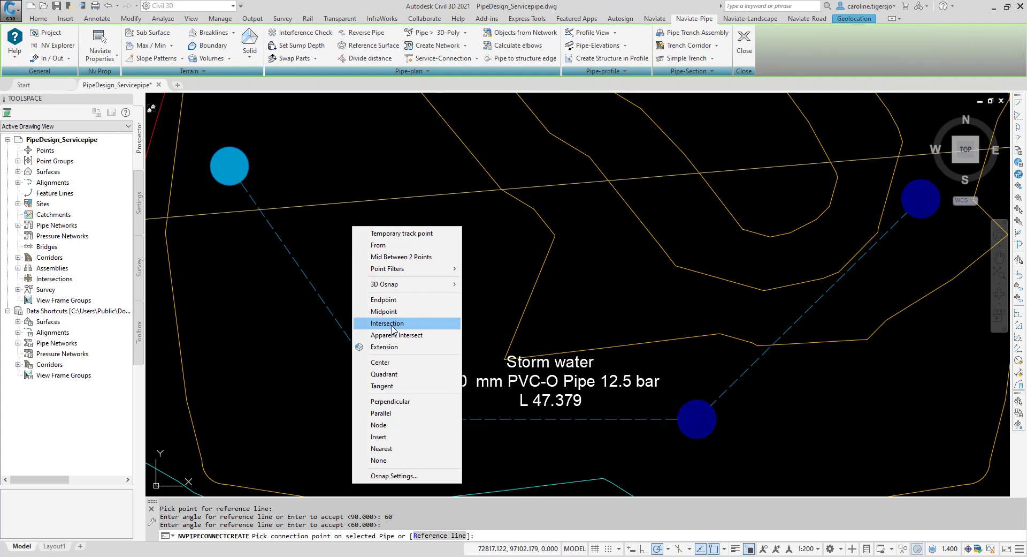
{"action": "left_click", "coordinate": [386, 322]}
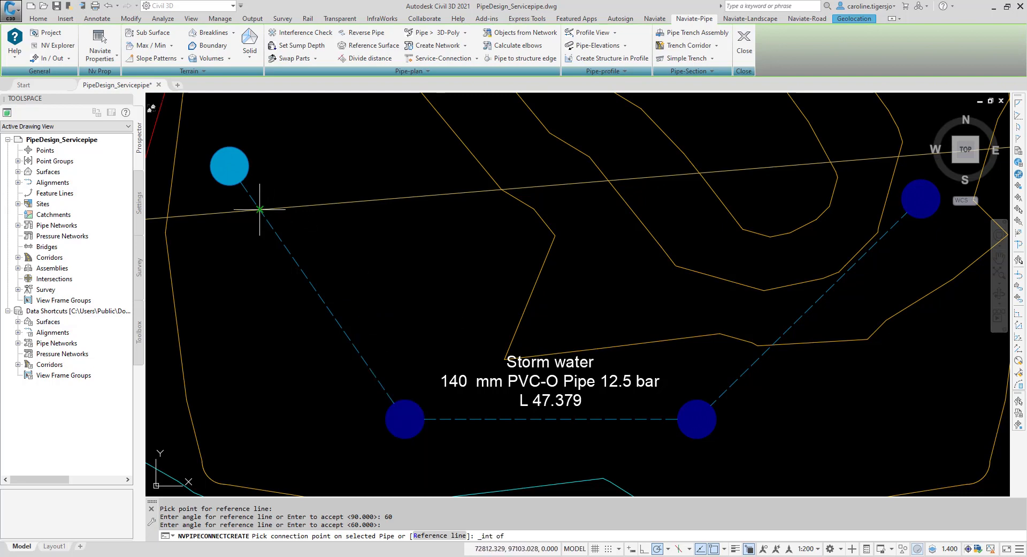
Place the connection point named 'Connectionpoint' and create the 'Servicepipe' network
{"action": "left_click", "coordinate": [259, 210]}
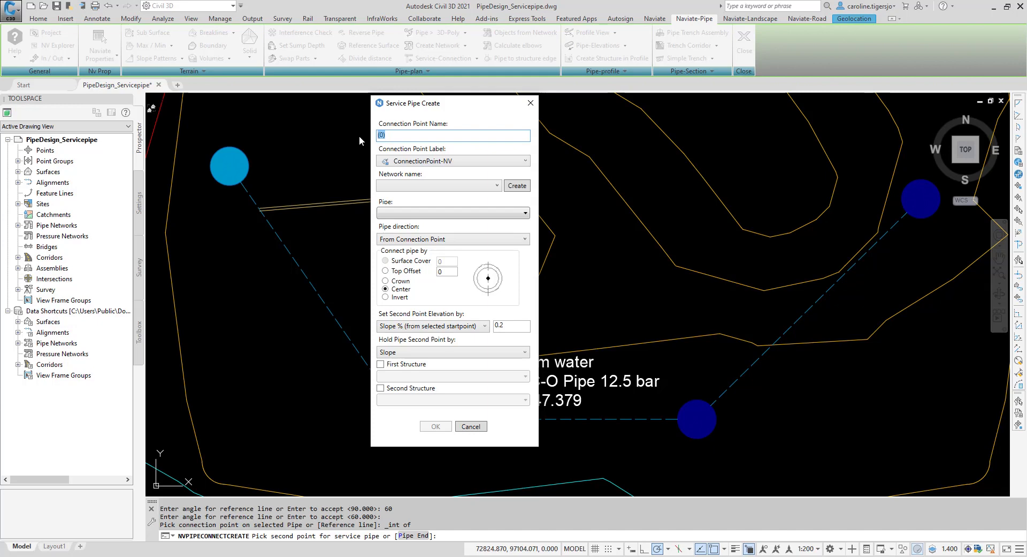
{"action": "type", "text": "Connectionpoint"}
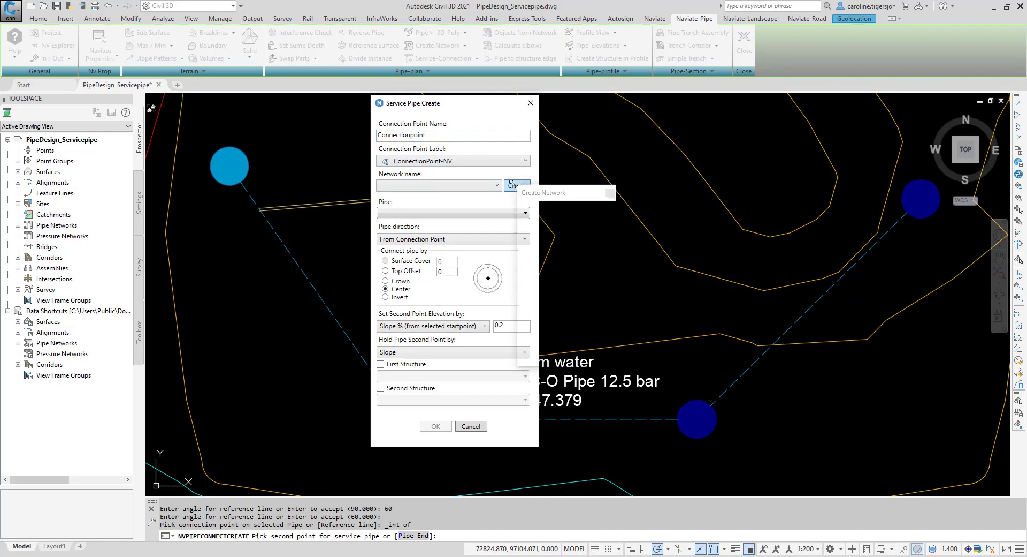
{"action": "left_click", "coordinate": [517, 184]}
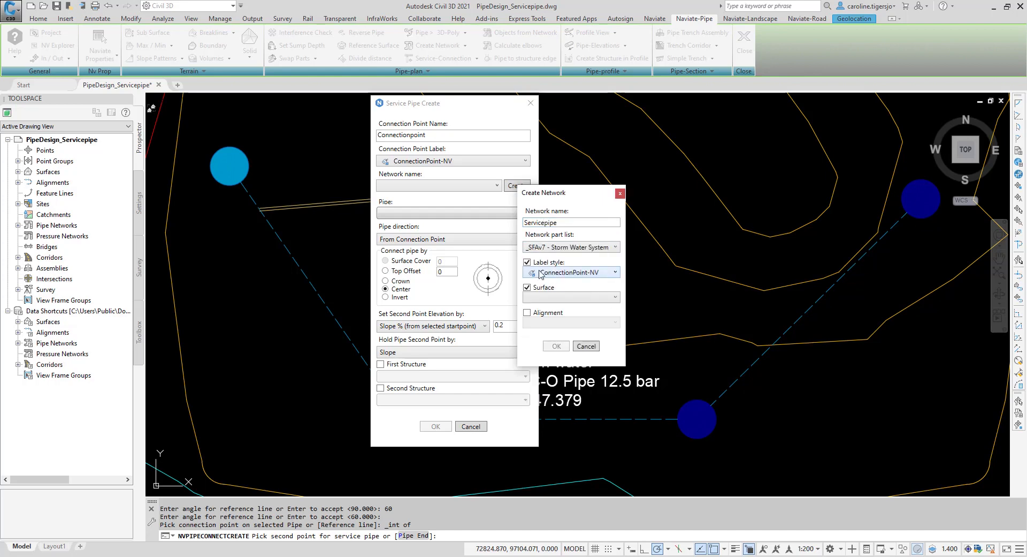
{"action": "left_click", "coordinate": [615, 296]}
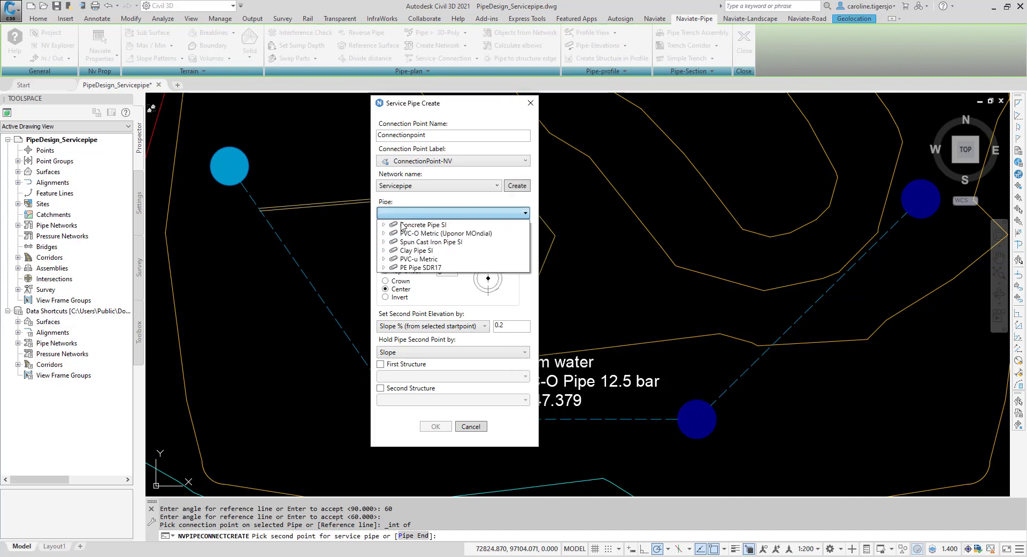
Choose the 250 mm Concrete Pipe size and connect it by Invert
{"action": "left_click", "coordinate": [426, 224]}
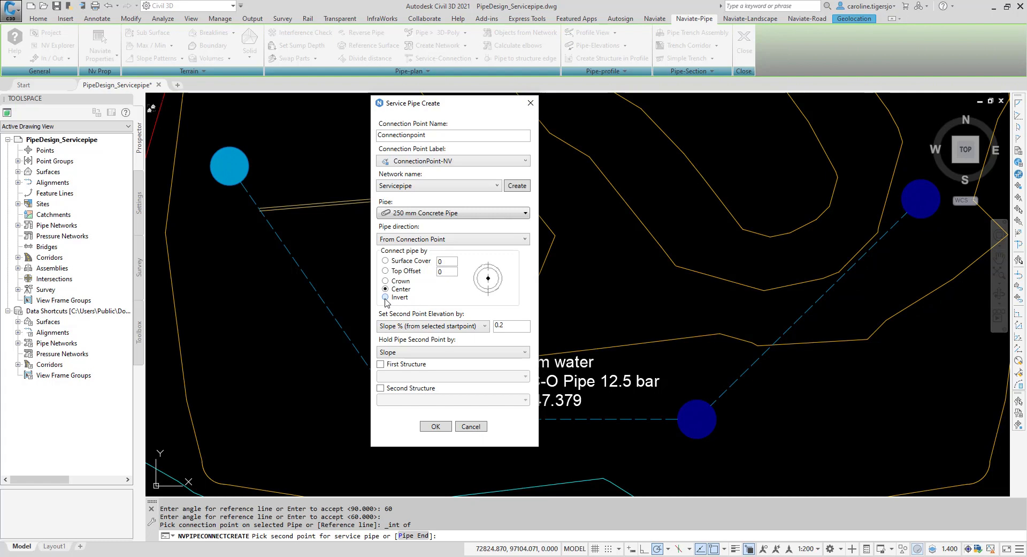
{"action": "left_click", "coordinate": [386, 297]}
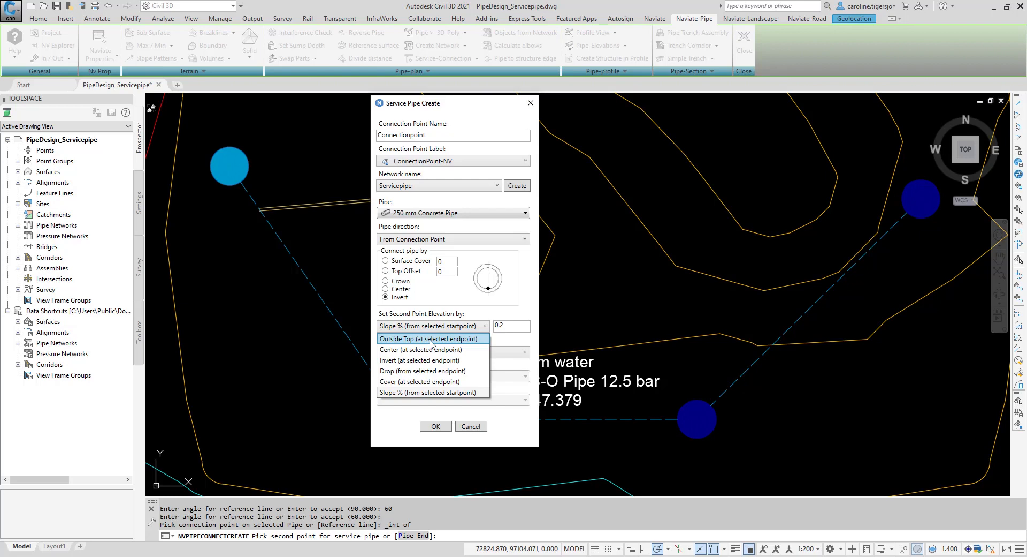
Set second point elevation to Outside Top at 140, hold by Elevation, and confirm
{"action": "left_click", "coordinate": [430, 338]}
{"action": "type", "text": "140"}
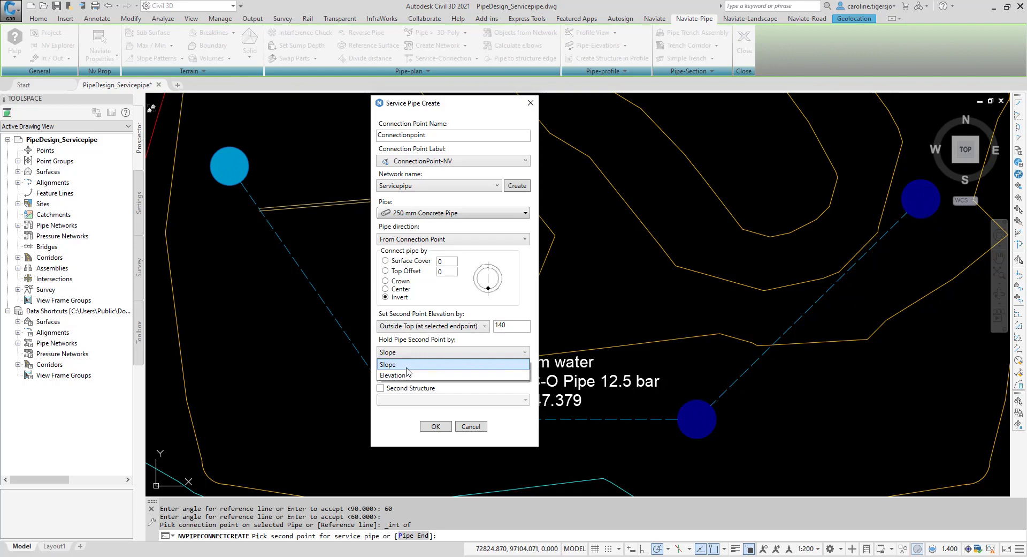
{"action": "left_click", "coordinate": [395, 374]}
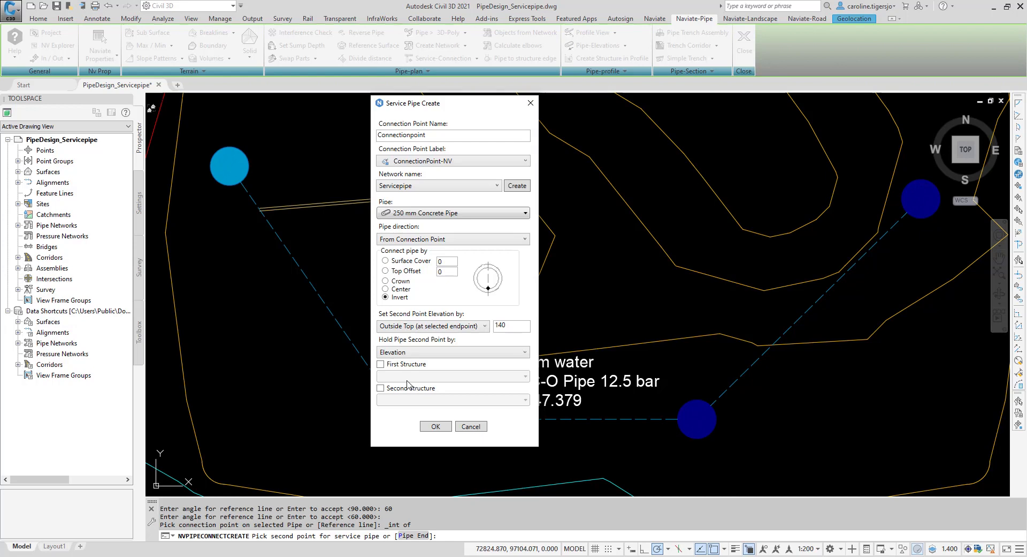
{"action": "left_click", "coordinate": [435, 426]}
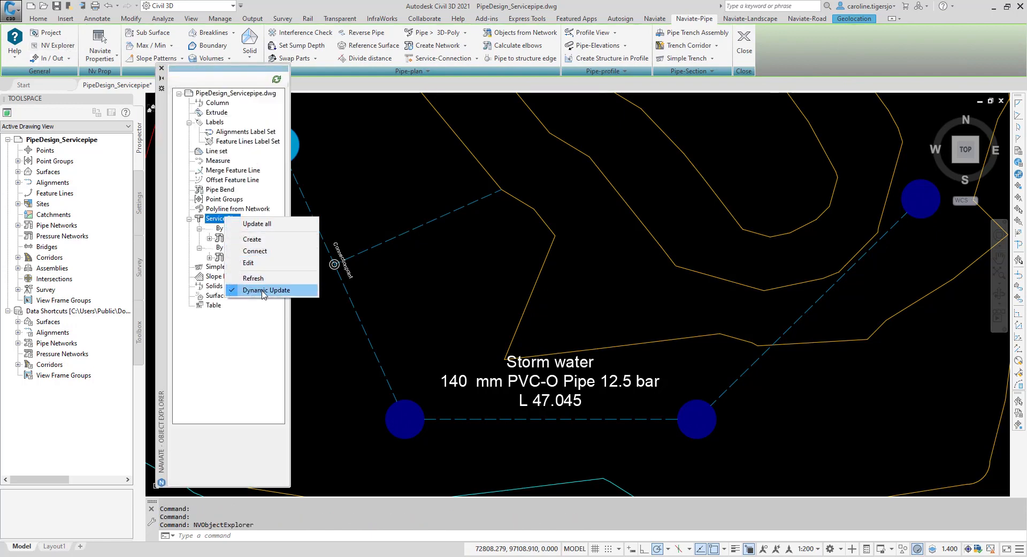
Toggle Dynamic Update on the Service Pipe entry in NV Explorer
{"action": "left_click", "coordinate": [266, 289]}
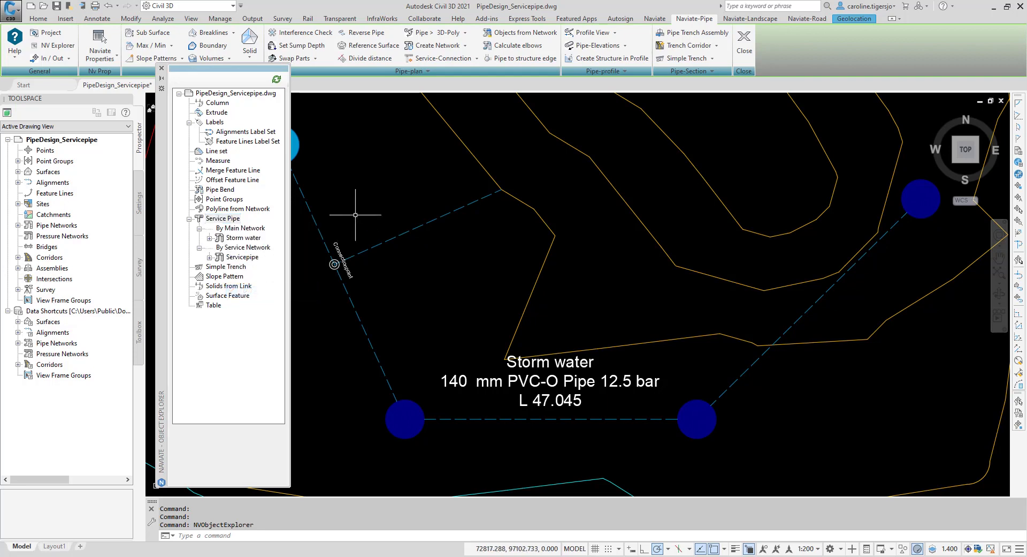